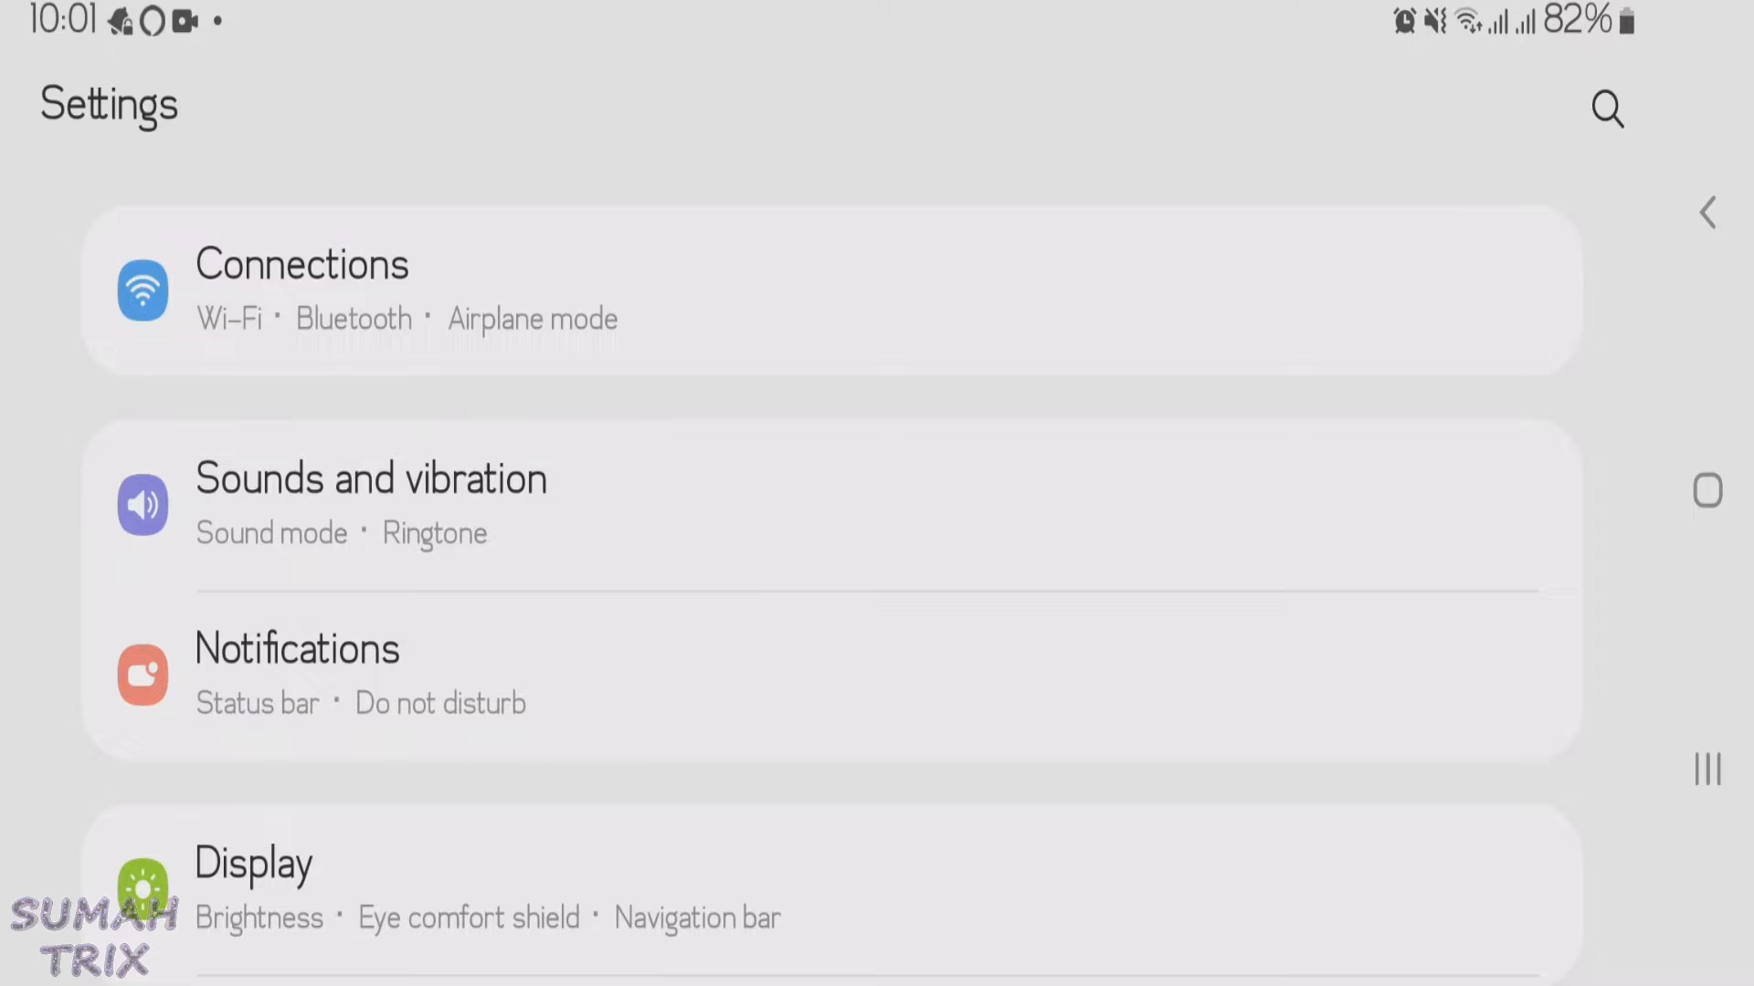
Step: Go through Connections to the More connection settings page listing VPN and Private DNS
{"action": "left_click", "coordinate": [302, 289]}
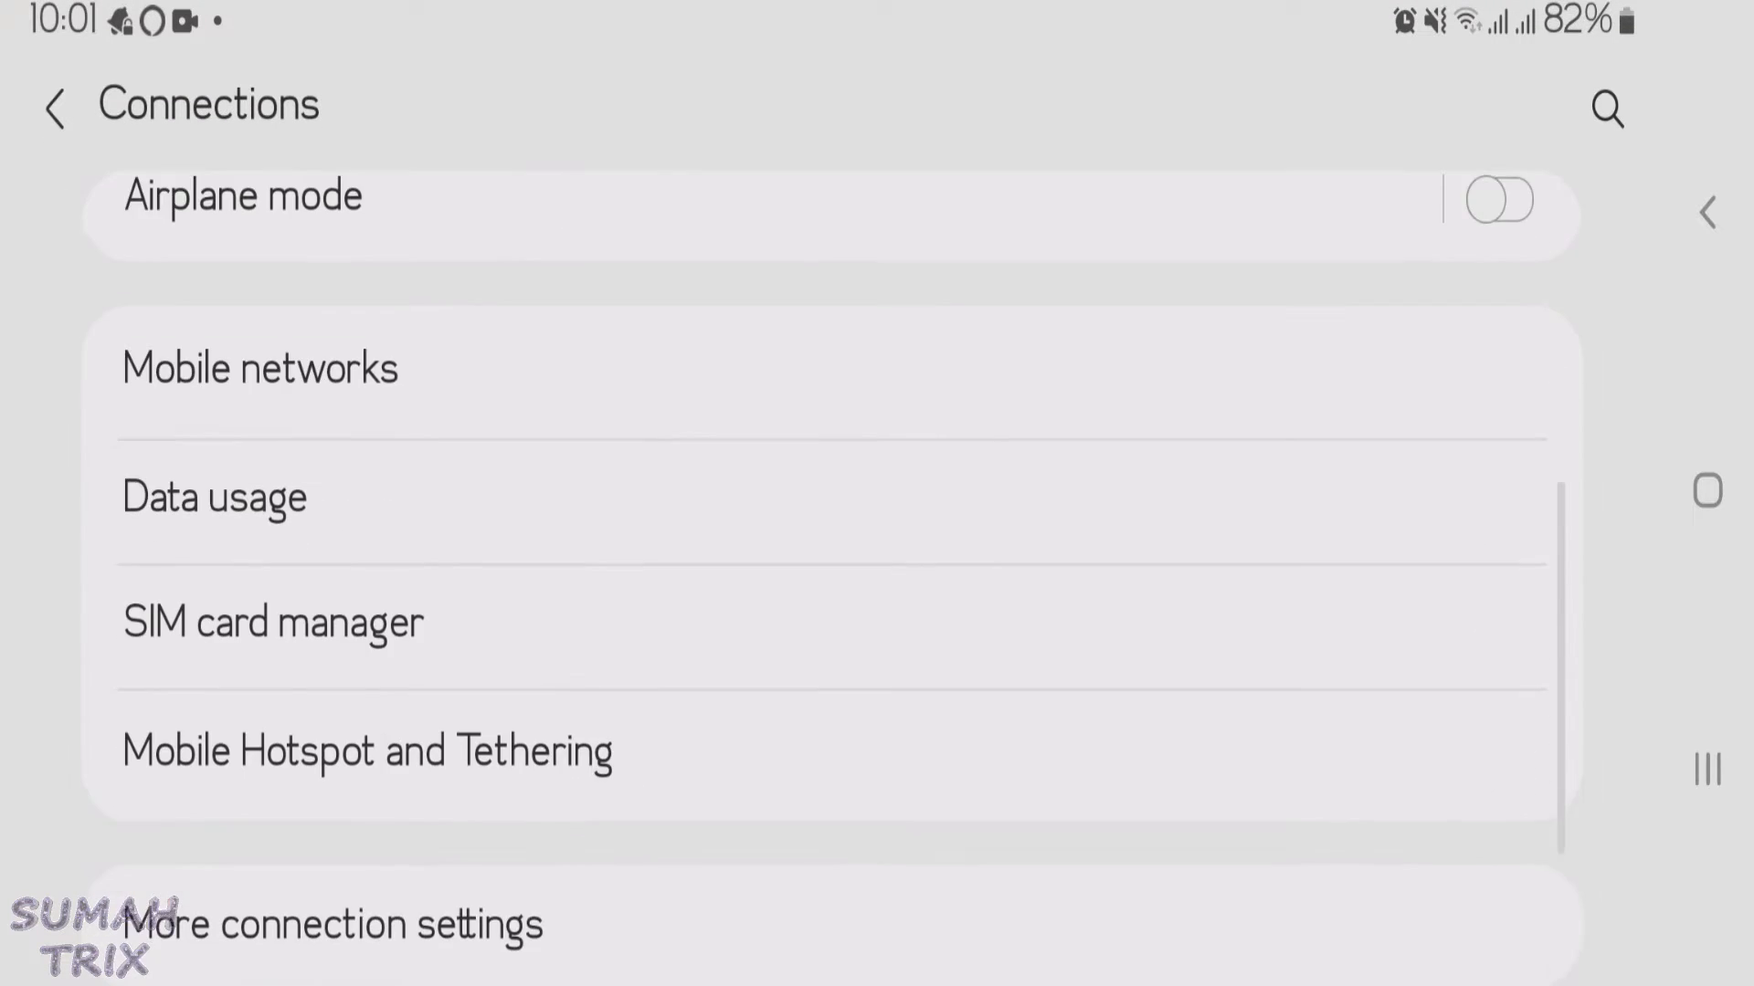
{"action": "left_click", "coordinate": [332, 924]}
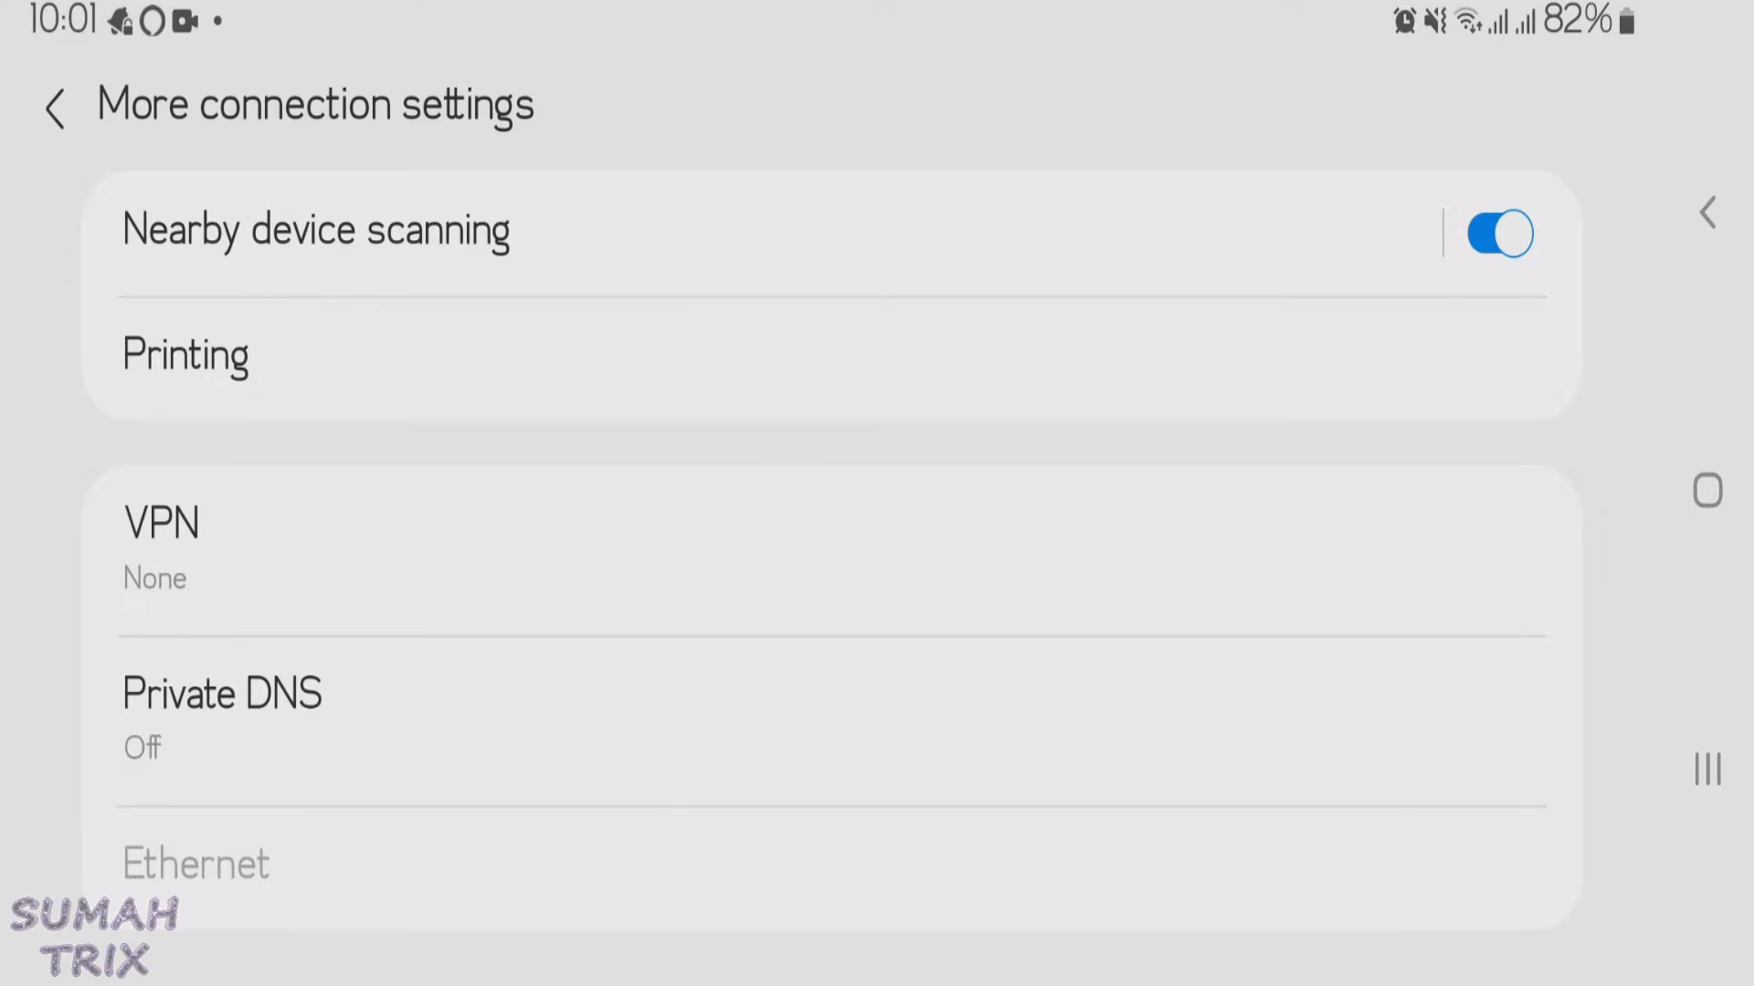
Step: Set Private DNS to the provider hostname one.one.one.one
{"action": "left_click", "coordinate": [221, 716]}
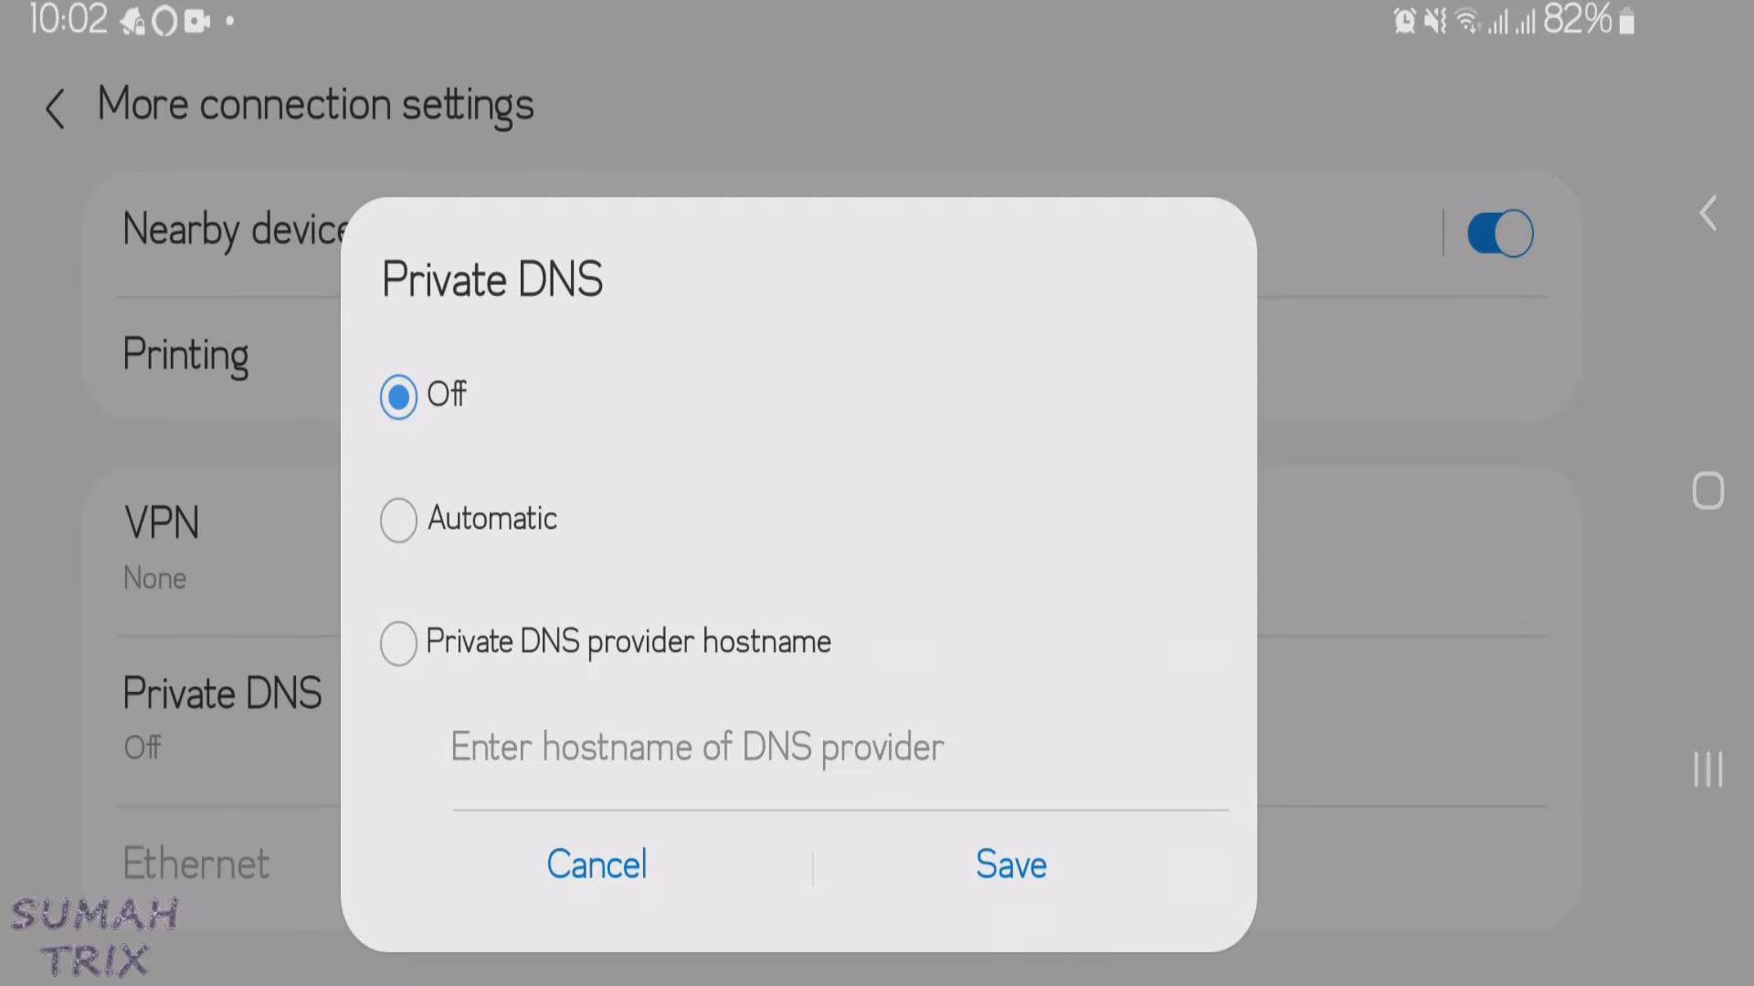
{"action": "left_click", "coordinate": [396, 641]}
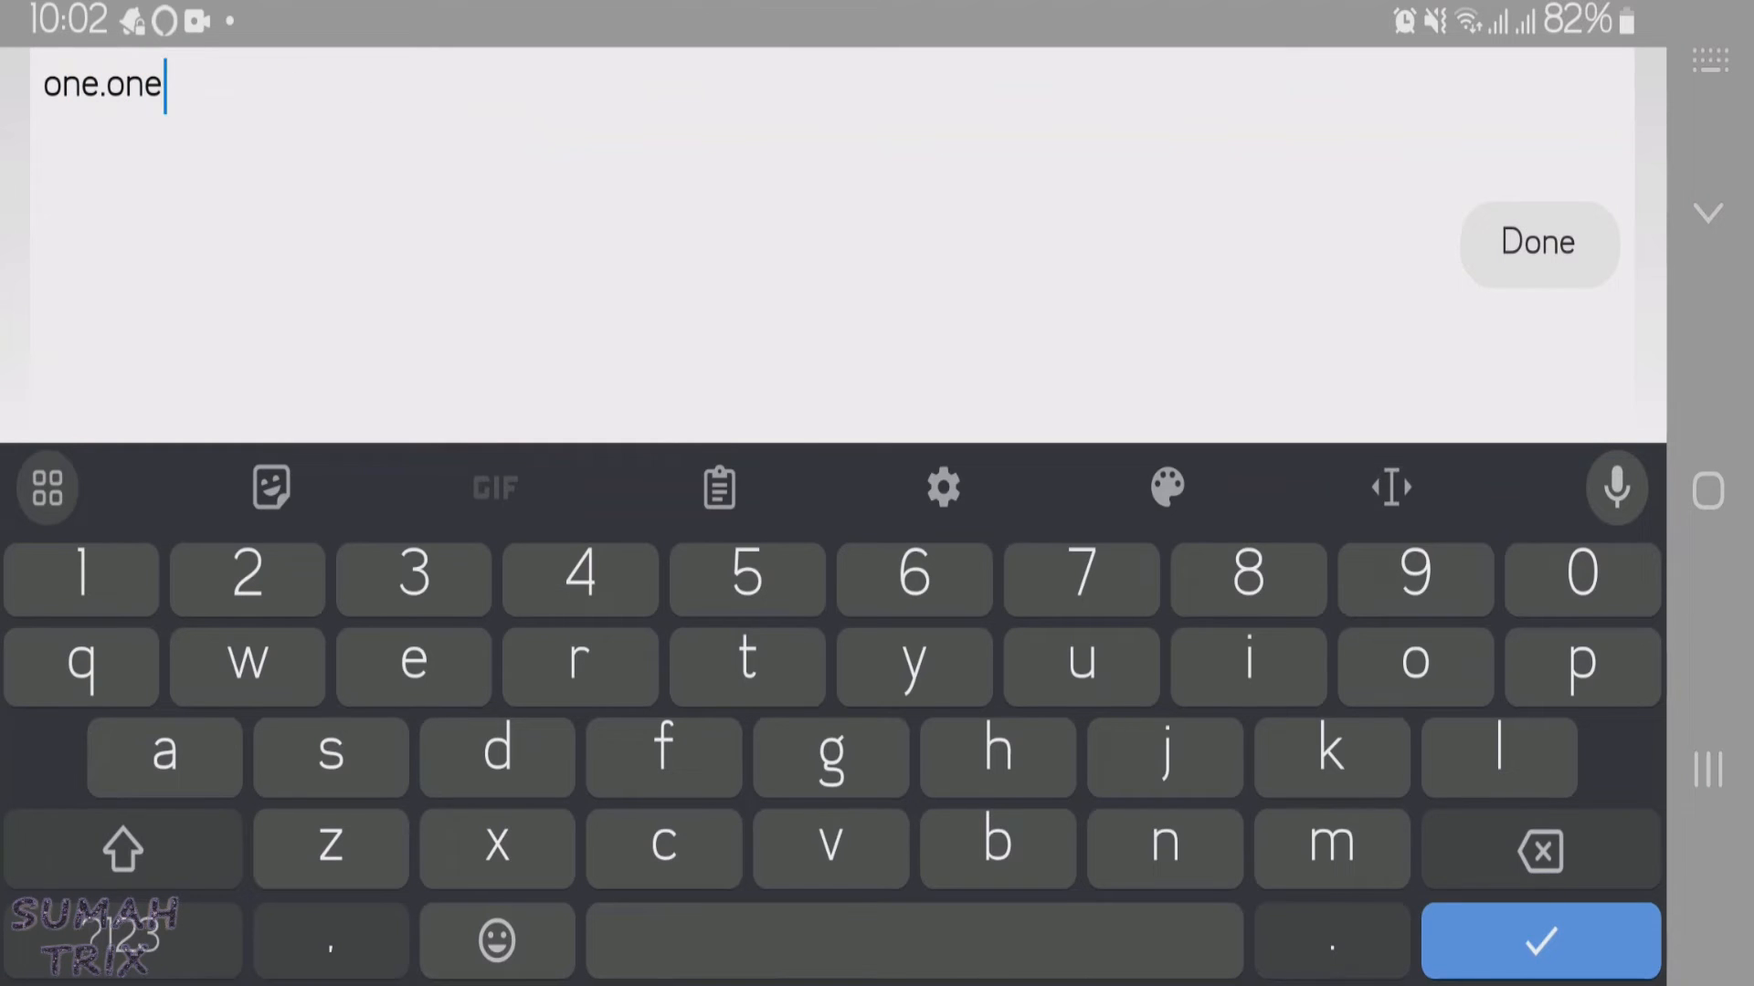
{"action": "type", "text": ".one.one"}
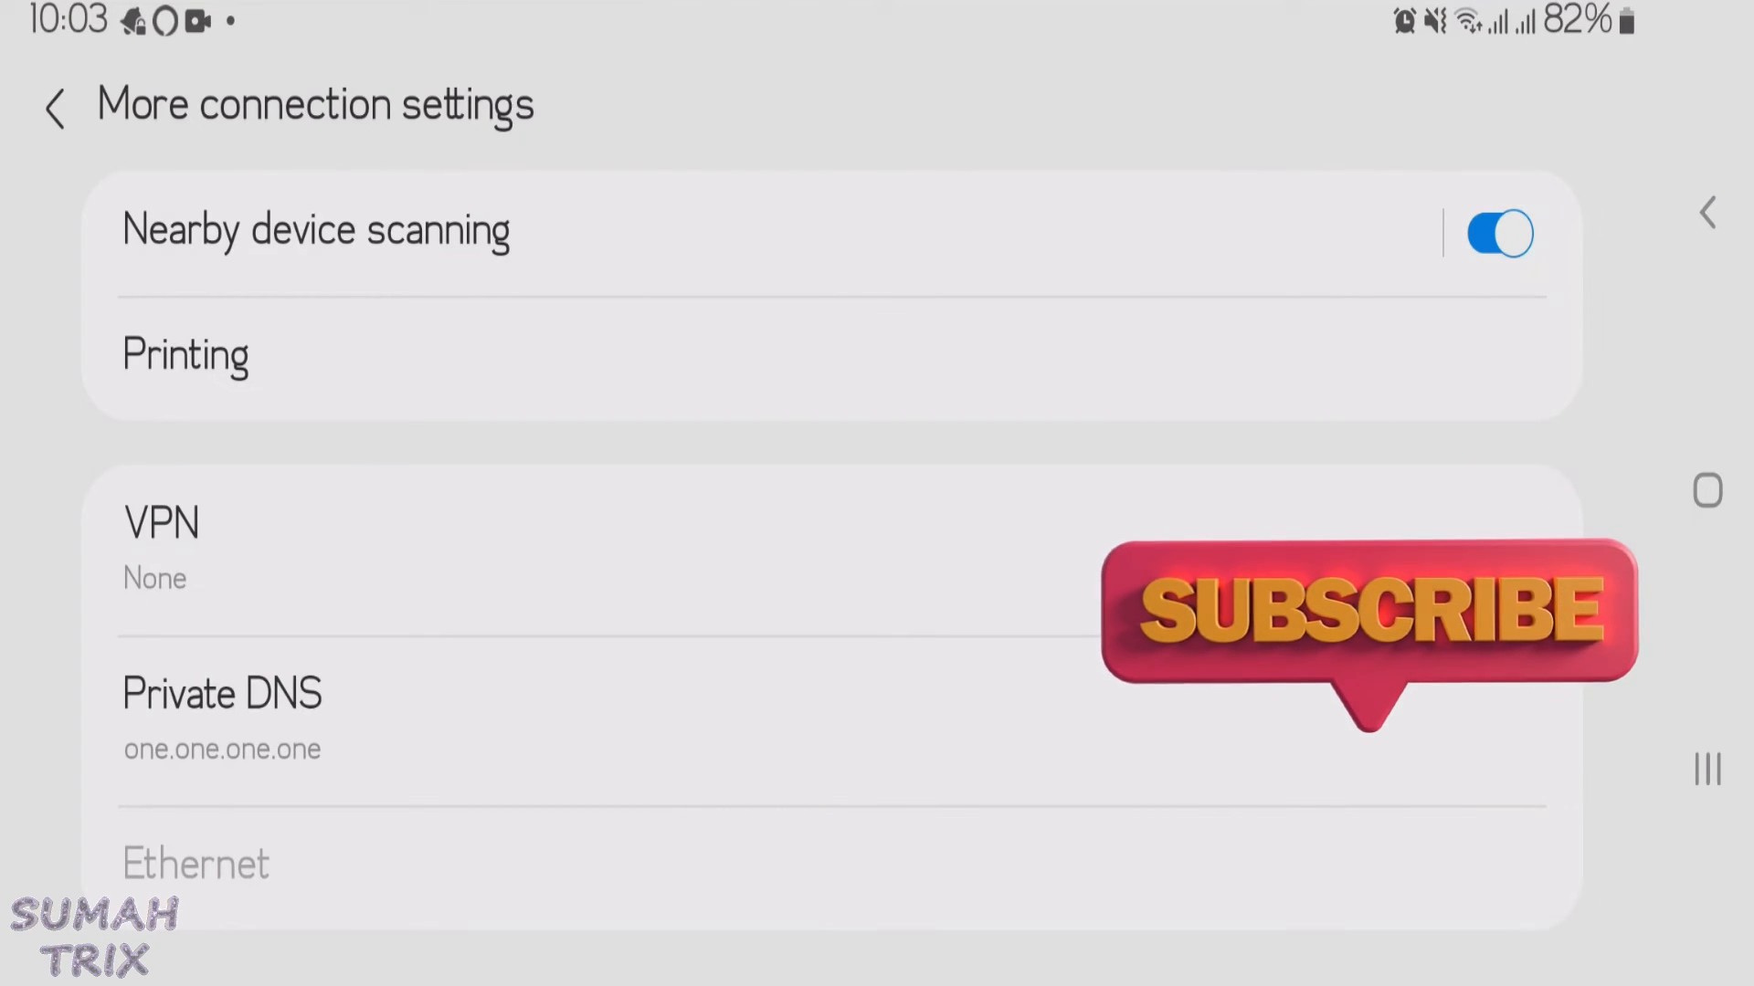
Step: Replace the Private DNS hostname with dns.adguard.com and save it
{"action": "left_click", "coordinate": [221, 694]}
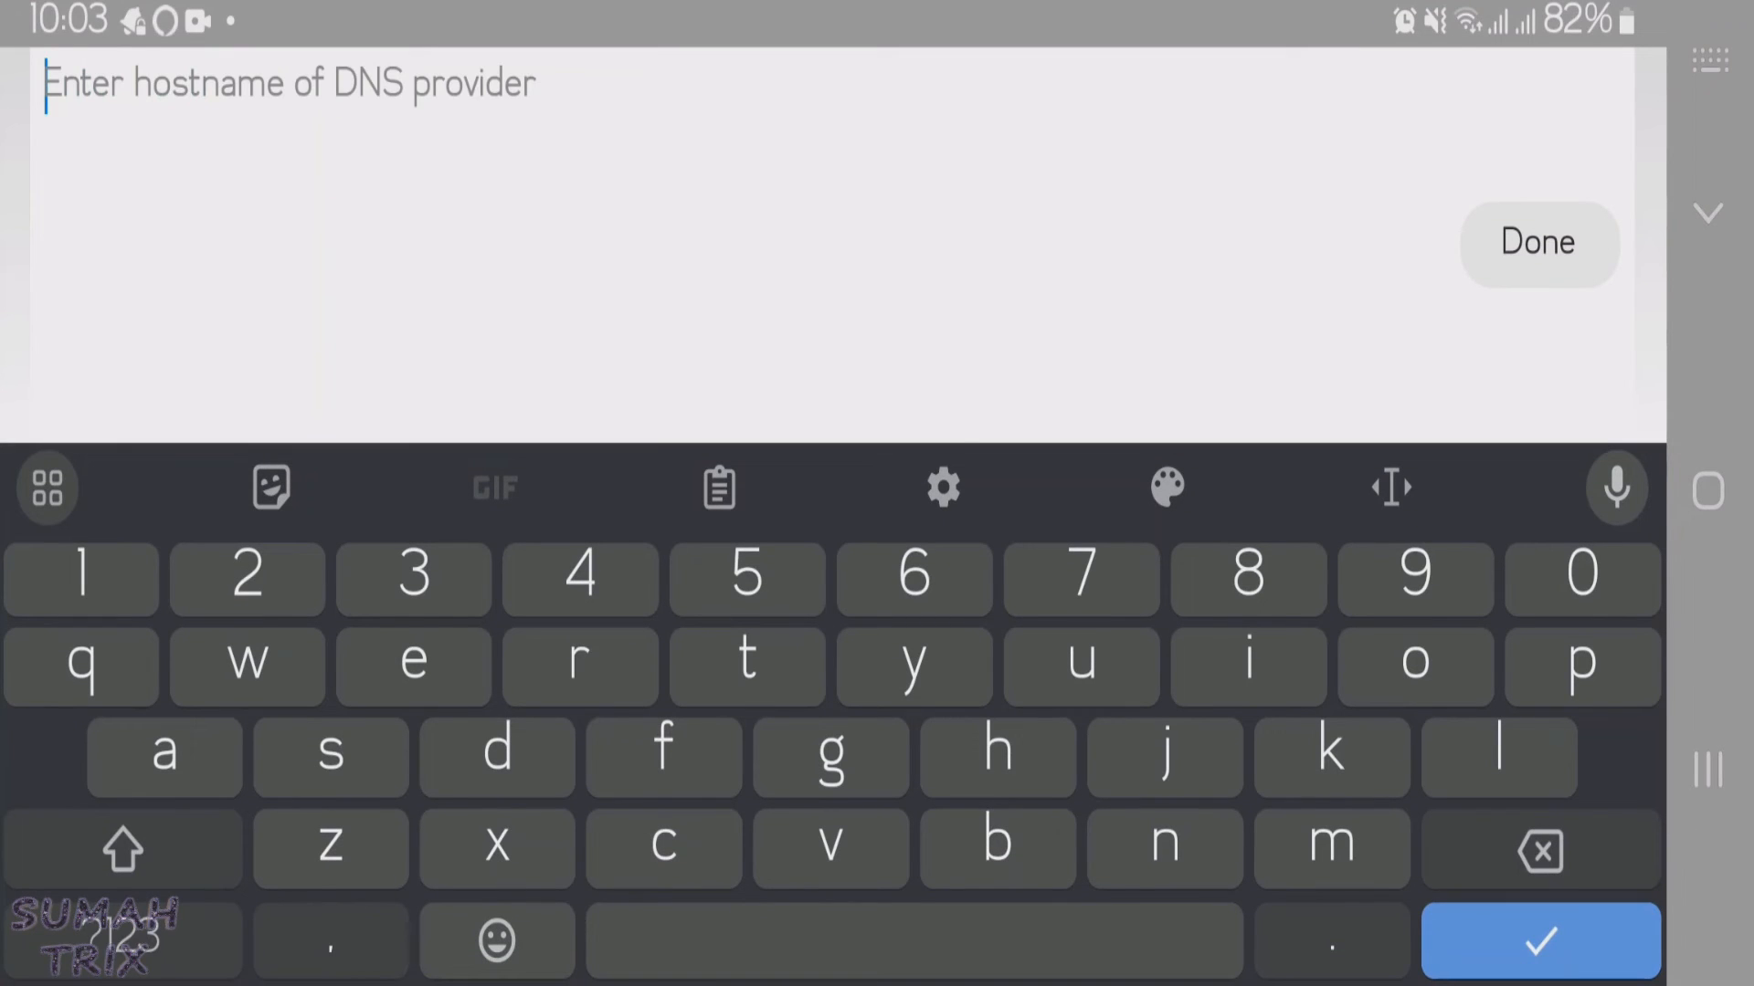
{"action": "type", "text": "dns.a"}
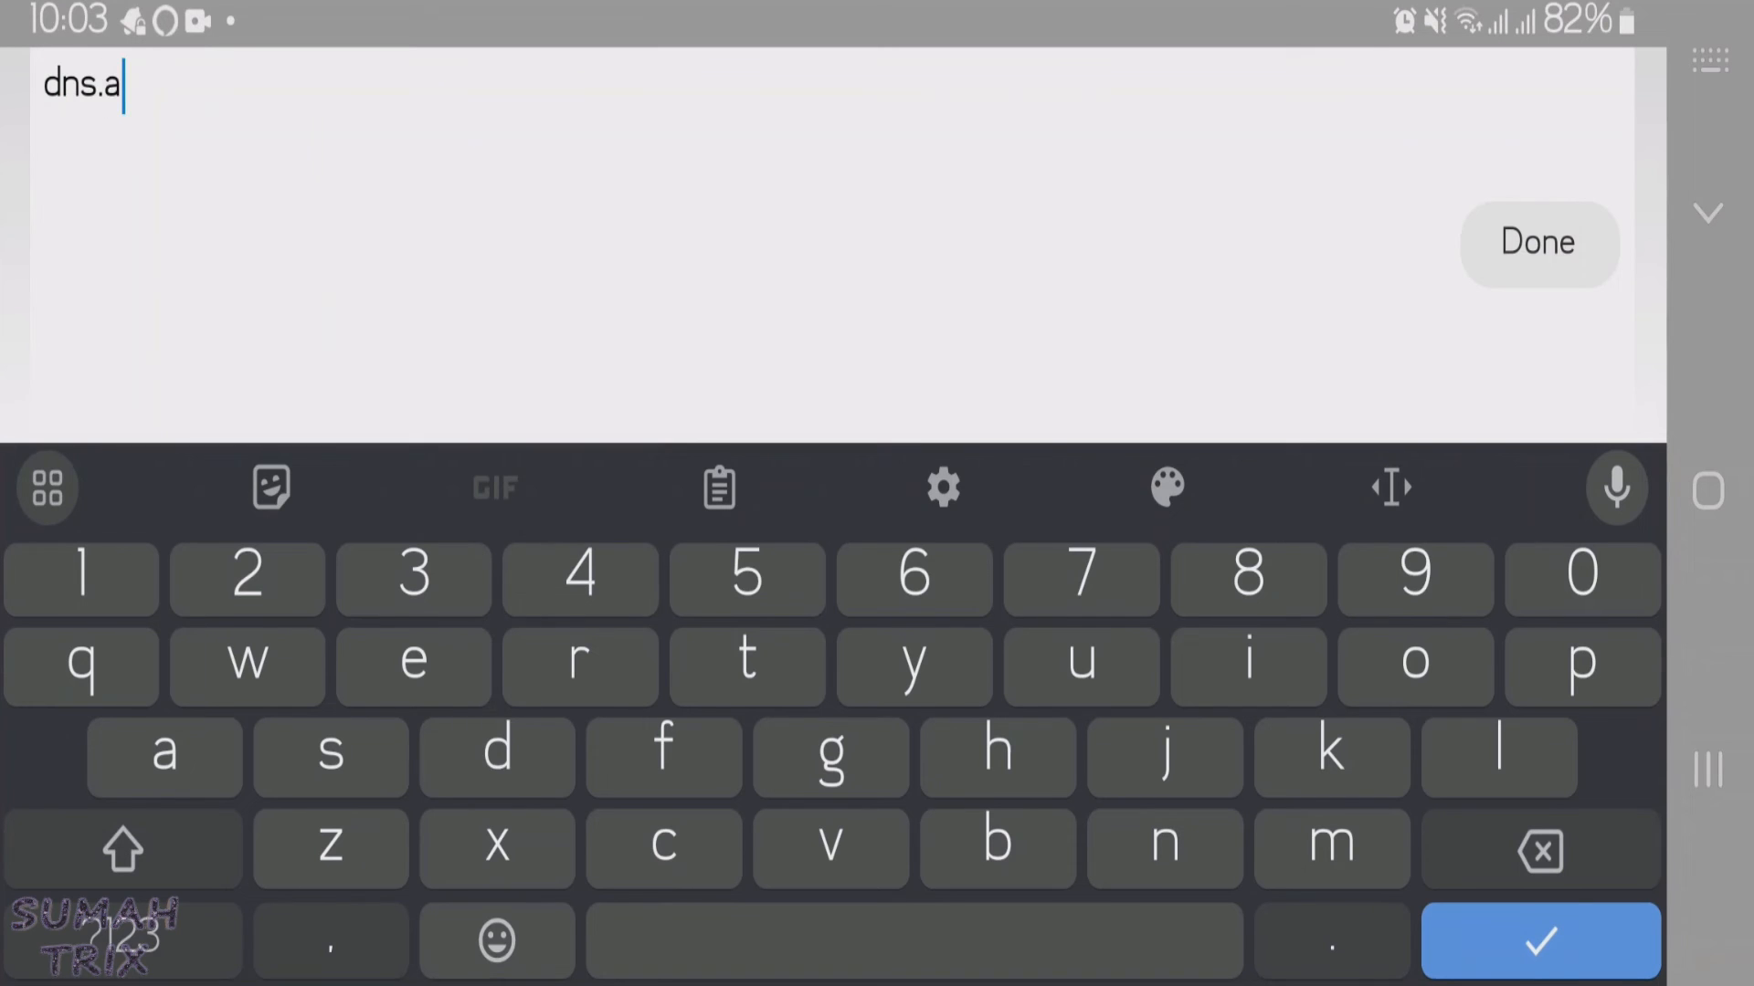
{"action": "type", "text": "dguard.c"}
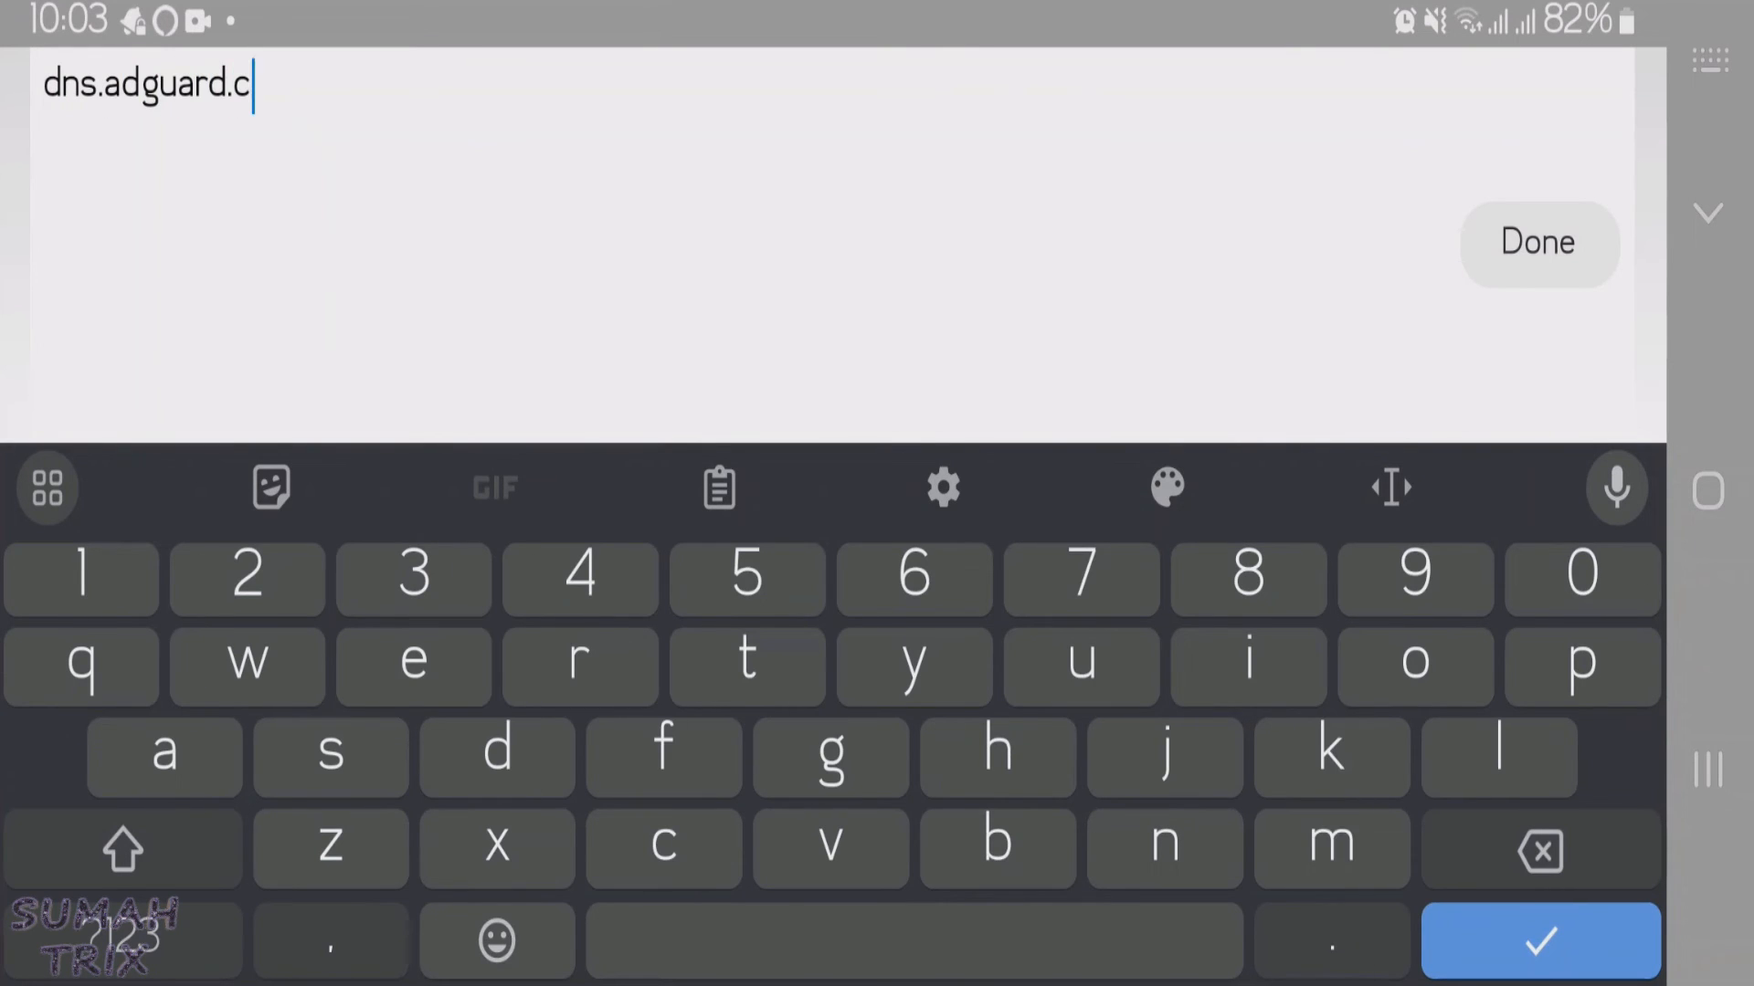
{"action": "type", "text": "om"}
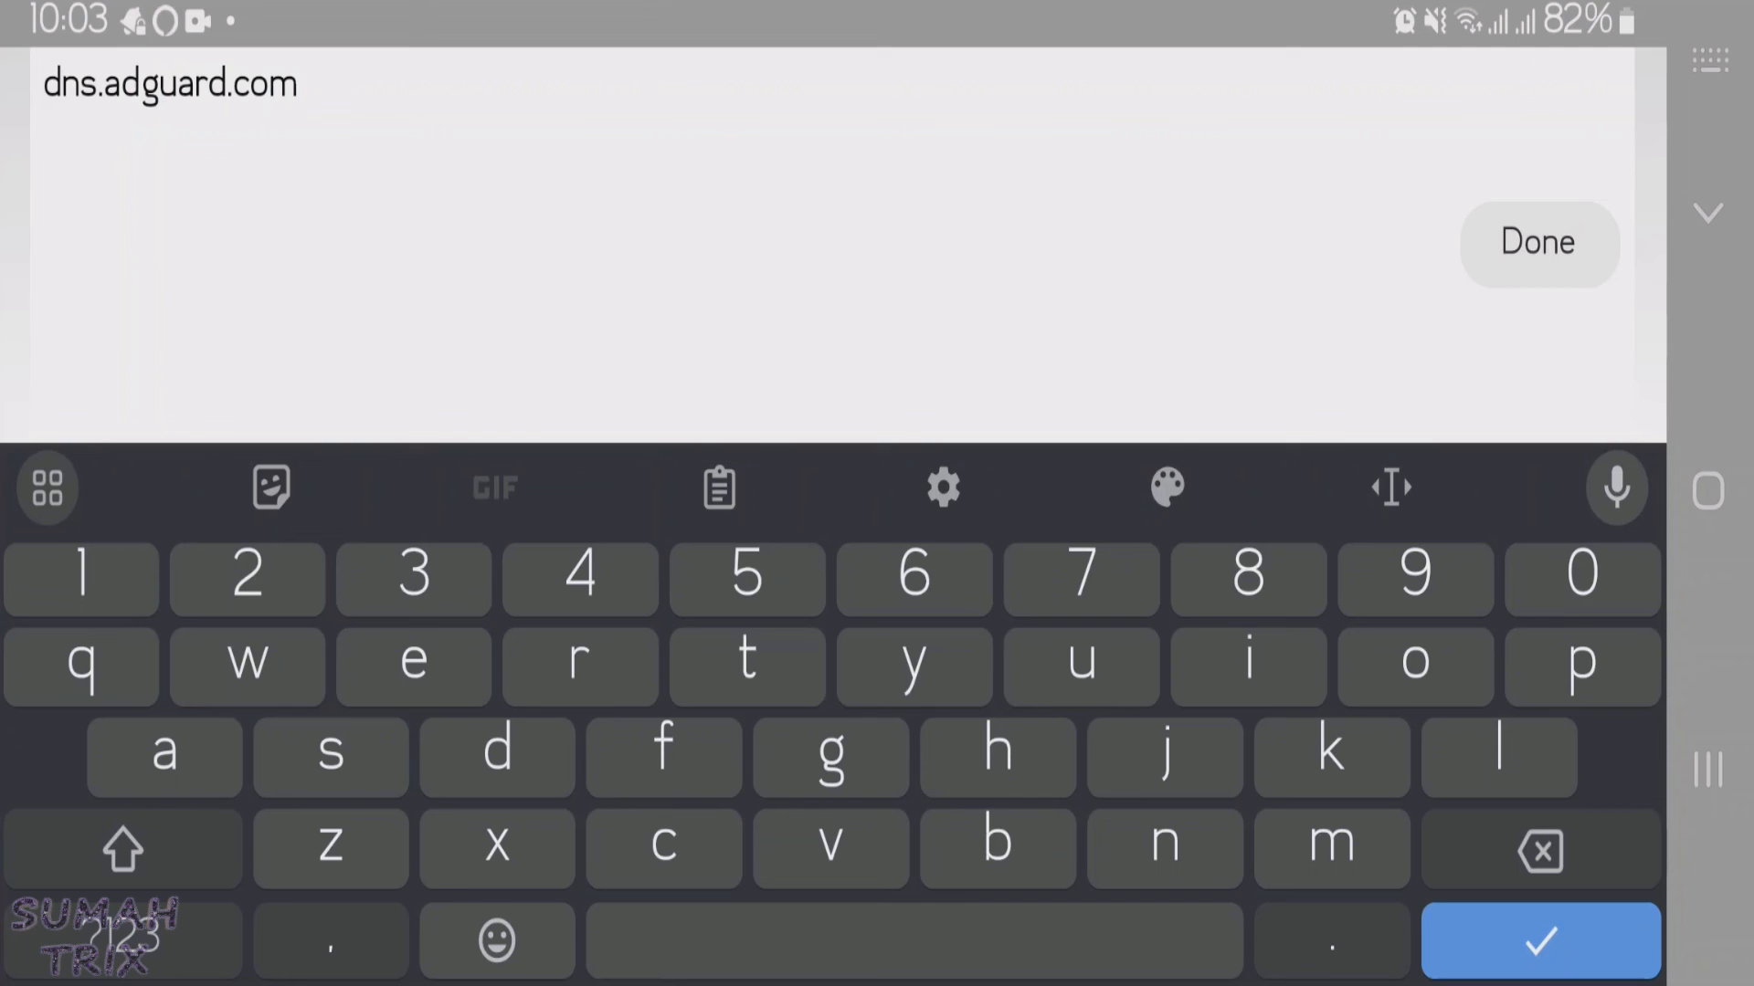
{"action": "left_click", "coordinate": [1538, 243]}
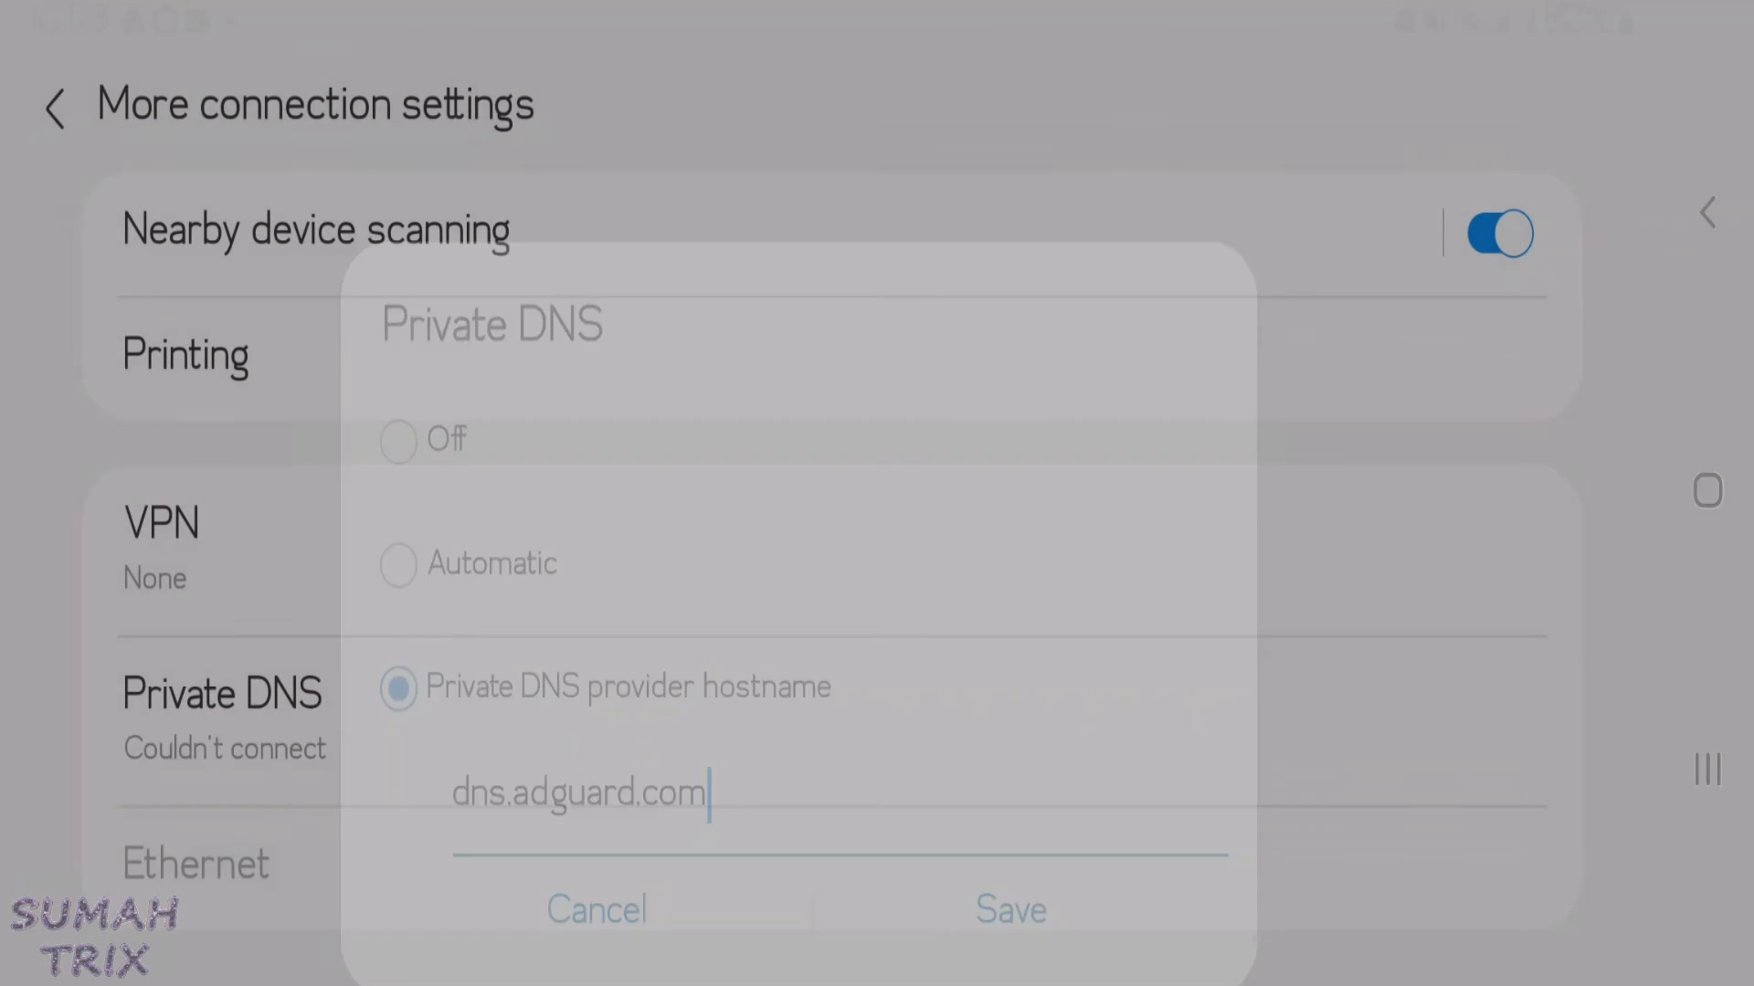
{"action": "left_click", "coordinate": [1008, 910]}
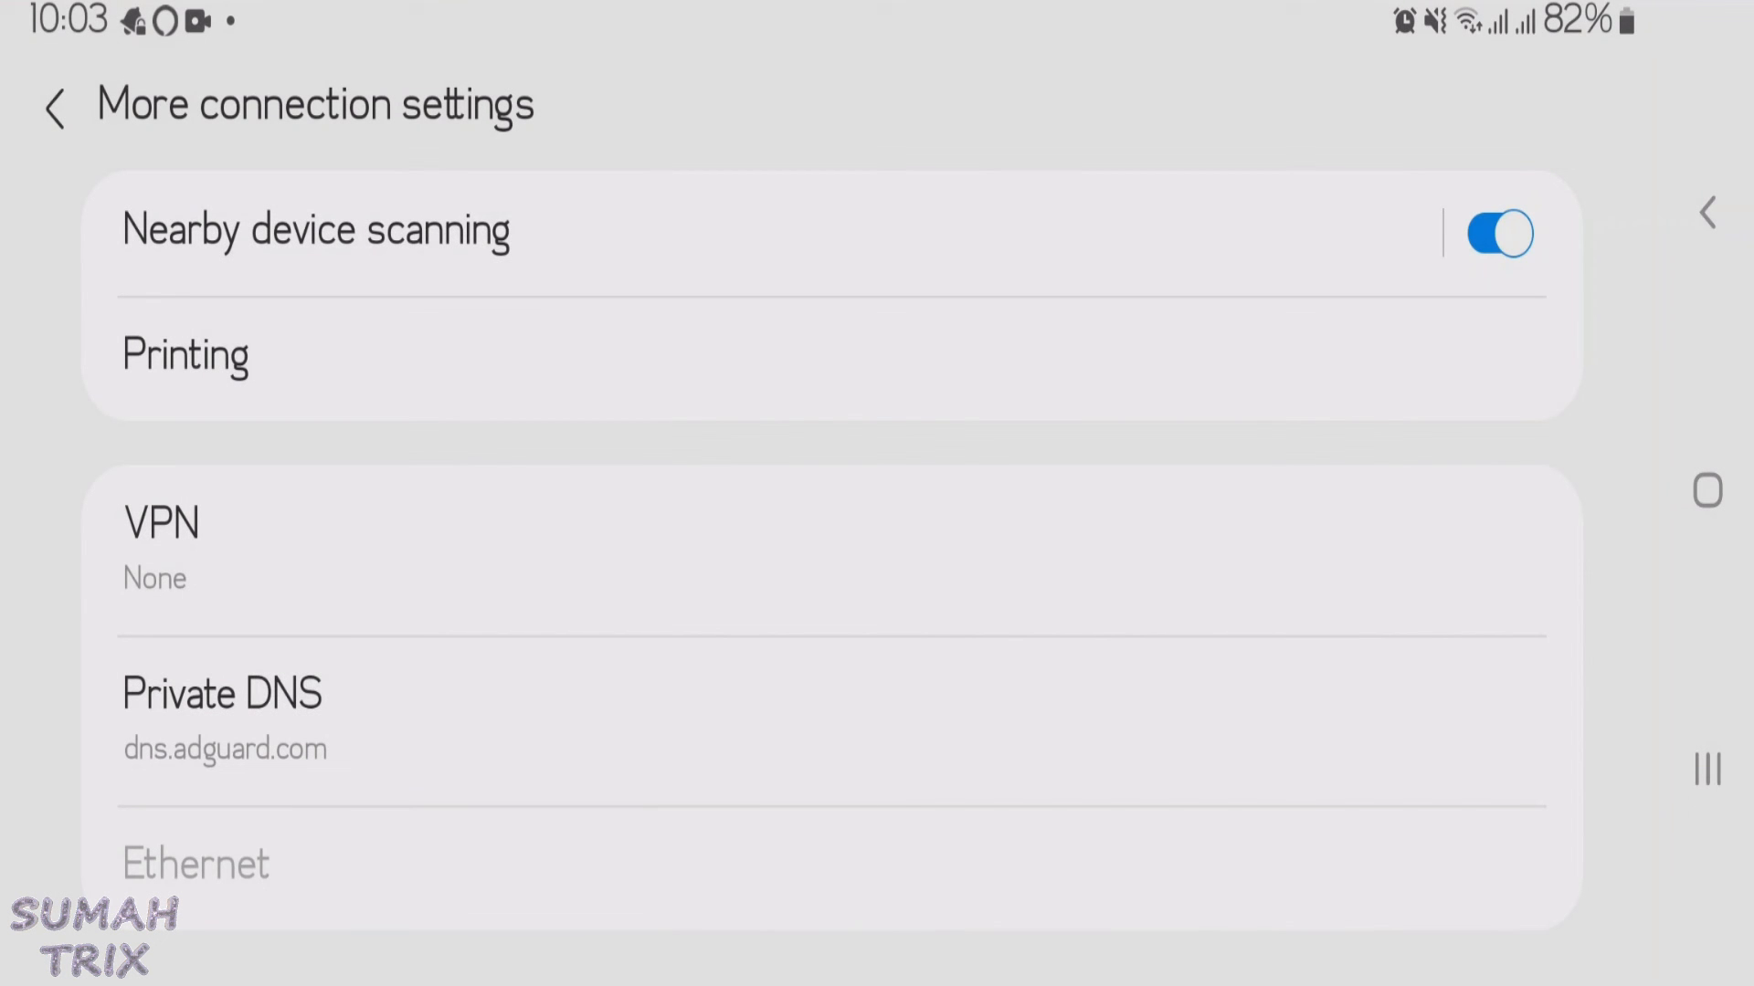